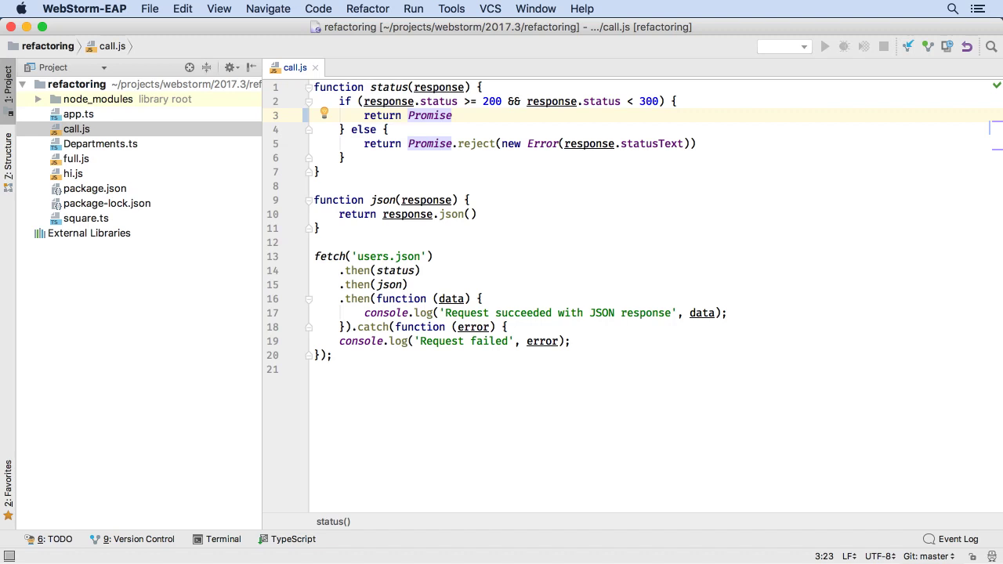
Complete the return to Promise.resolve(response) in call.js's status function
{"action": "type", "text": ".resolve()"}
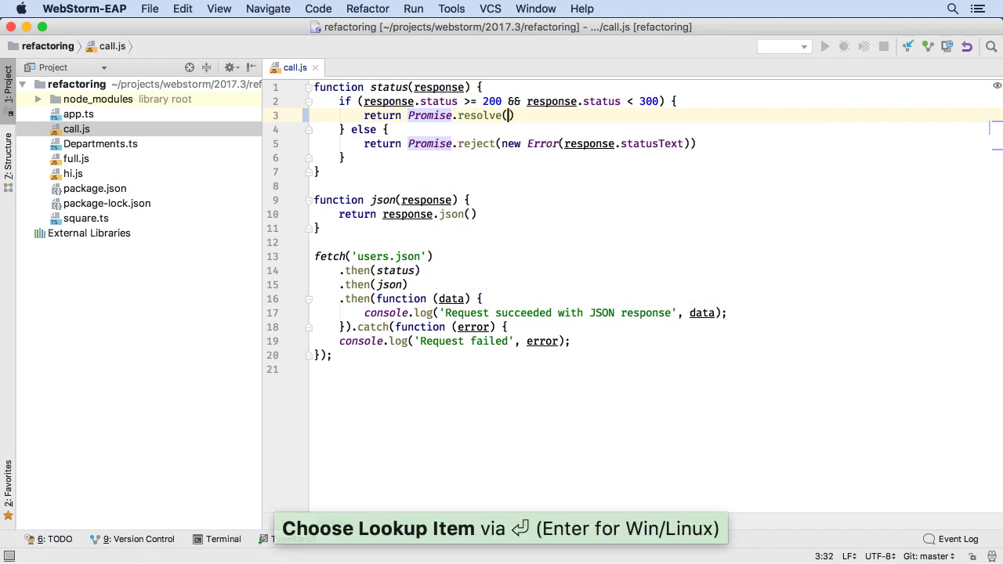
{"action": "type", "text": "response"}
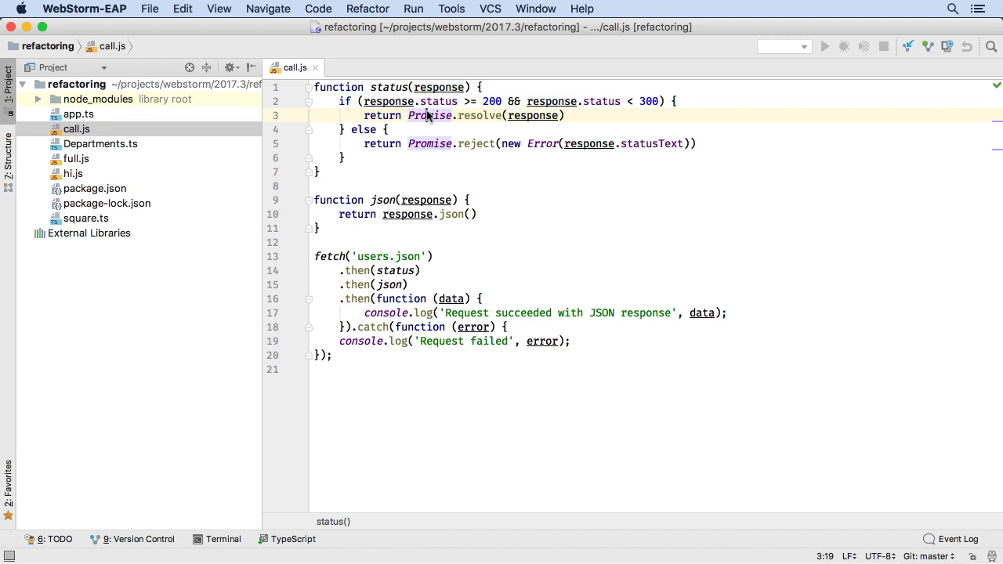
{"action": "key", "text": "F1"}
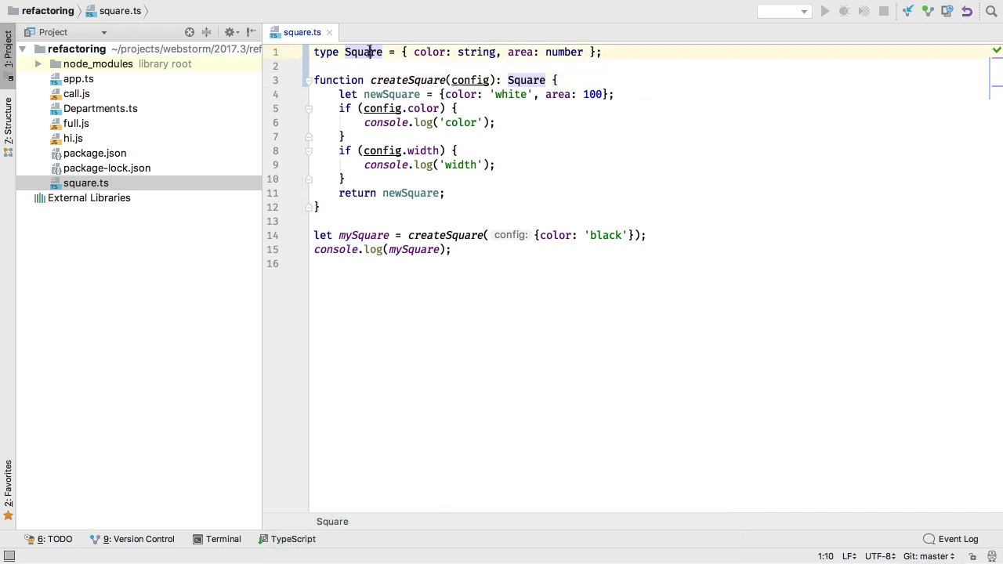
Convert the Square type alias into an interface via the quick-fix
{"action": "key", "text": "alt+enter"}
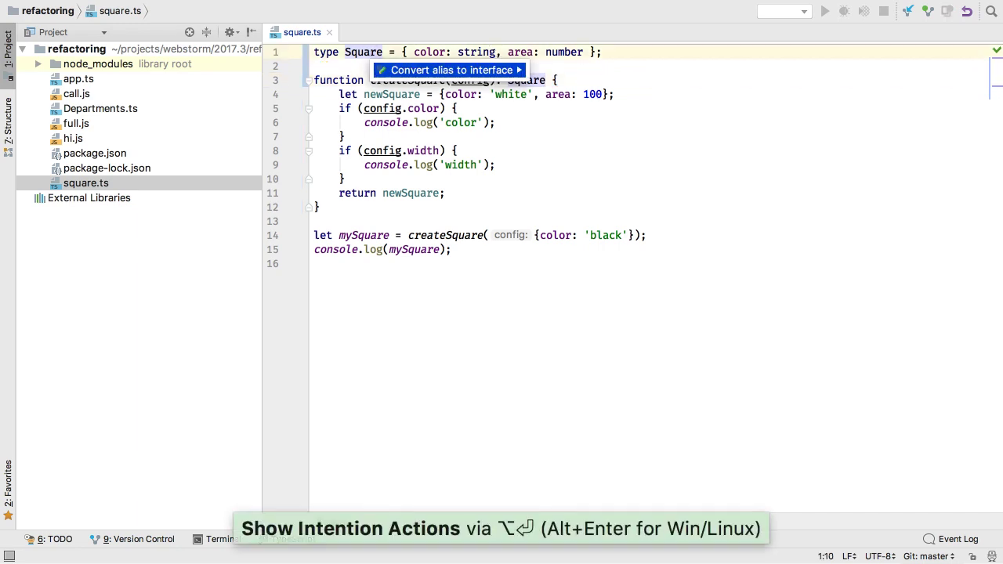
{"action": "left_click", "coordinate": [447, 69]}
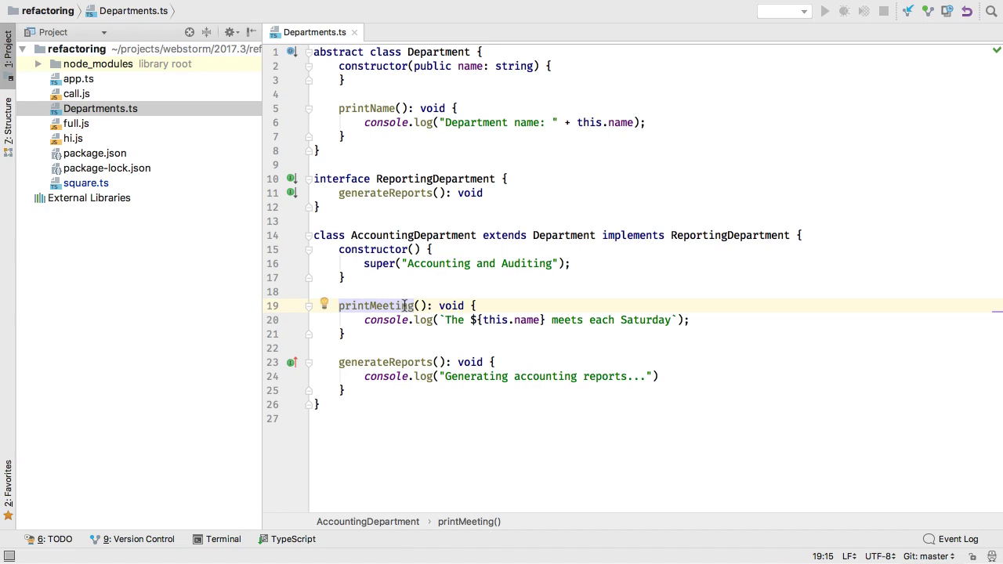
Pull printMeeting up into the abstract Department base class in Departments.ts
{"action": "type", "text": "pull"}
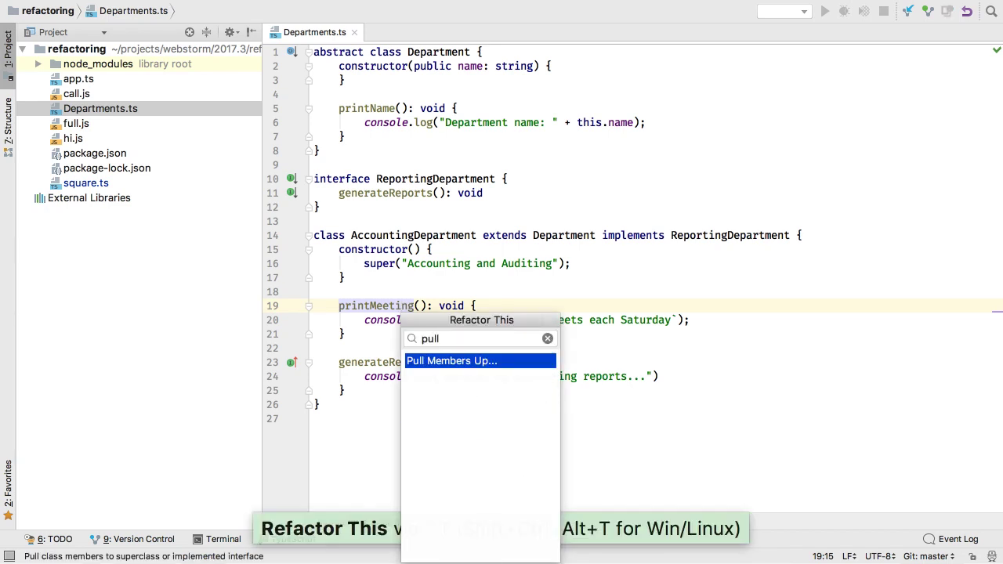
{"action": "left_click", "coordinate": [451, 361]}
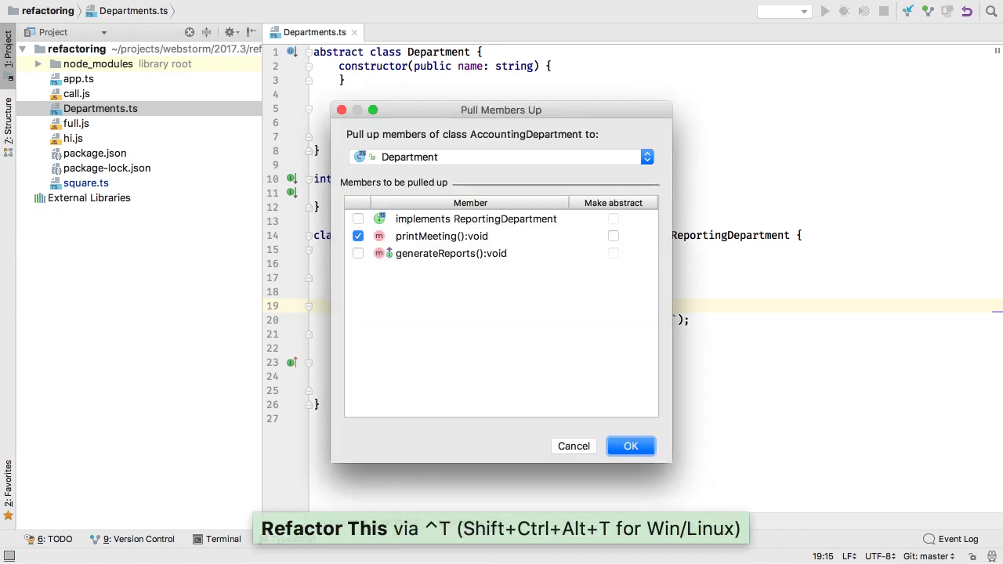
{"action": "left_click", "coordinate": [630, 445]}
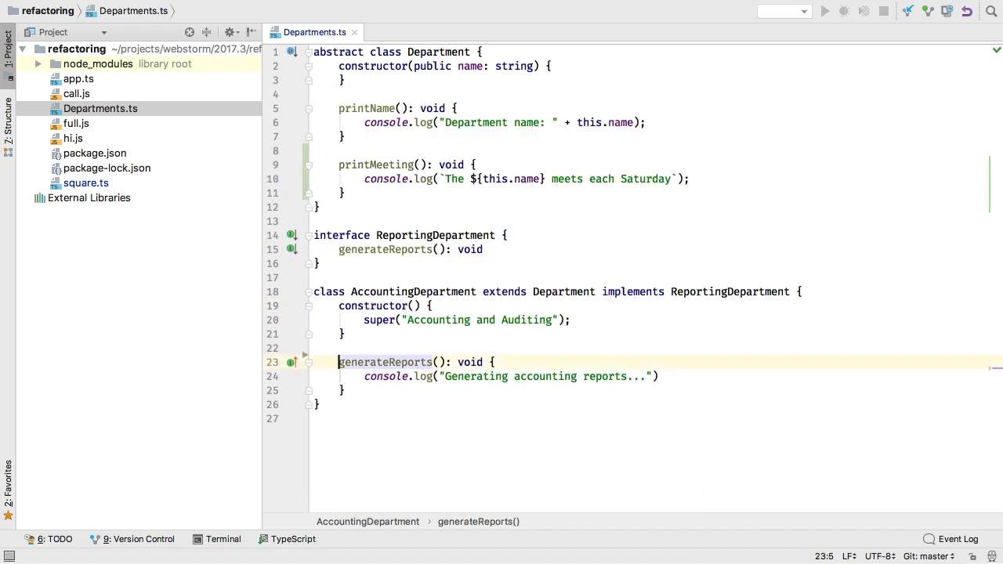
{"action": "mouse_move", "coordinate": [439, 151]}
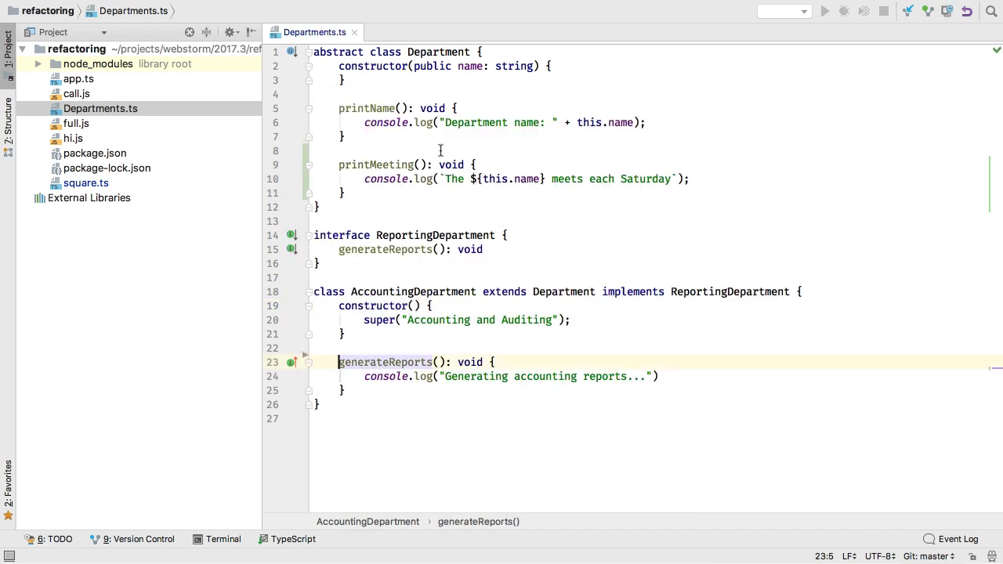
{"action": "left_click", "coordinate": [72, 138]}
{"action": "type", "text": "para"}
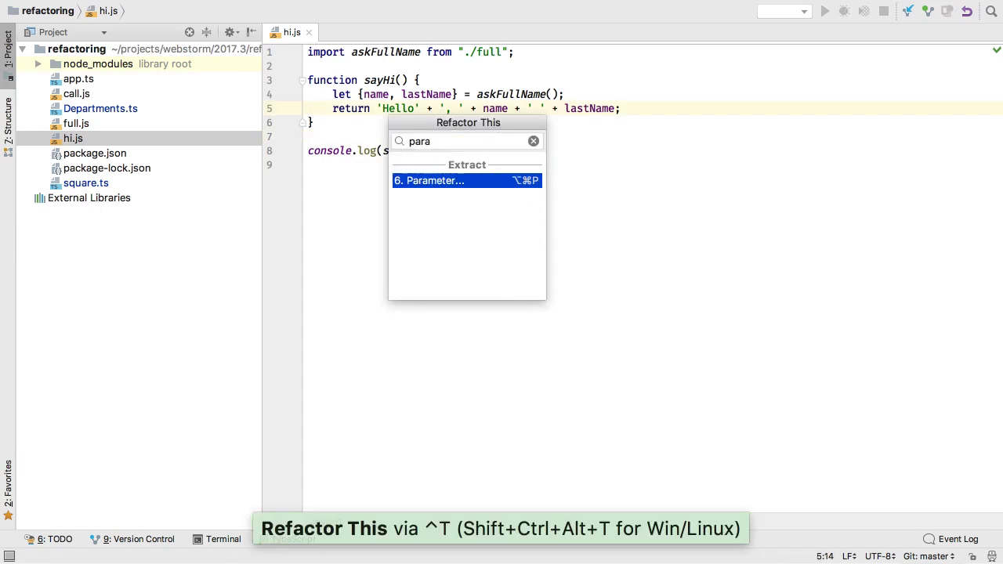
Extract 'Hello' in sayHi into an optional parameter named greeting
{"action": "left_click", "coordinate": [429, 180]}
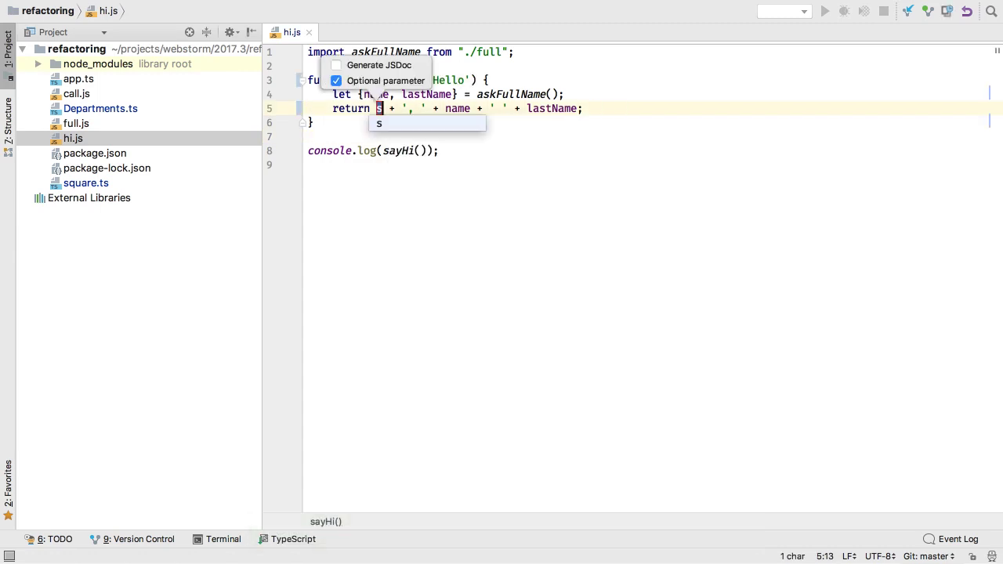
{"action": "type", "text": "reeting"}
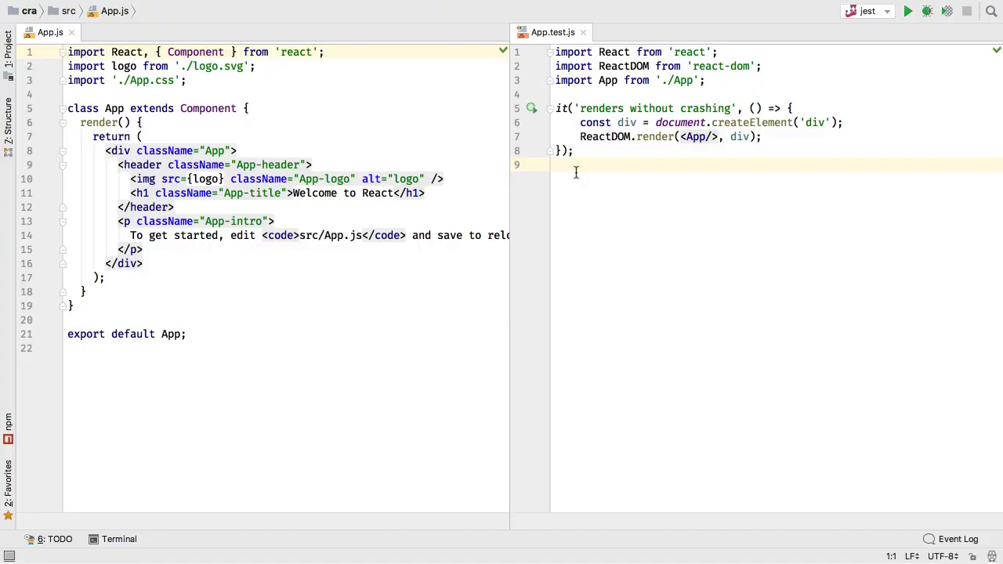
Select the jest run configuration and run the tests
{"action": "left_click", "coordinate": [866, 10]}
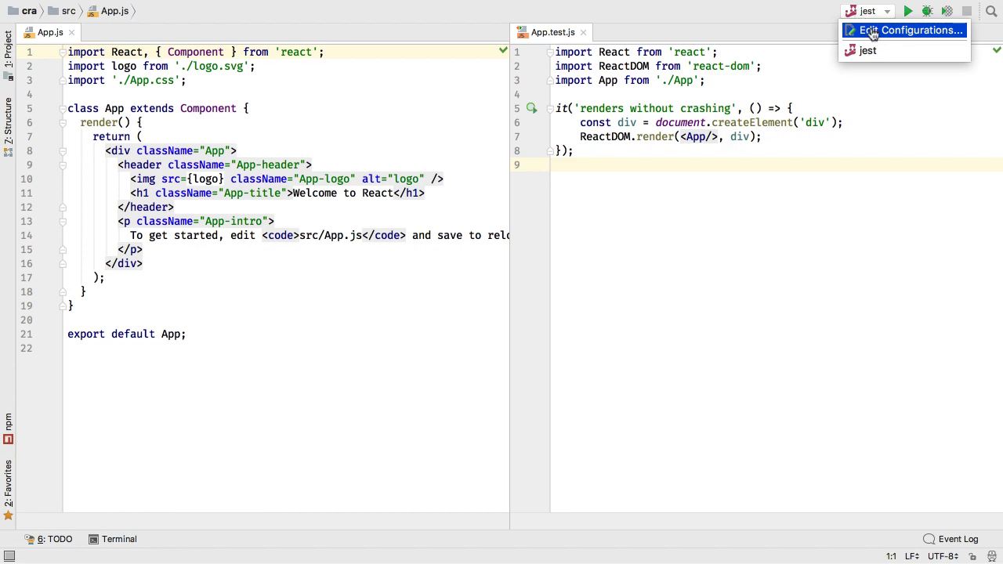
{"action": "left_click", "coordinate": [902, 30]}
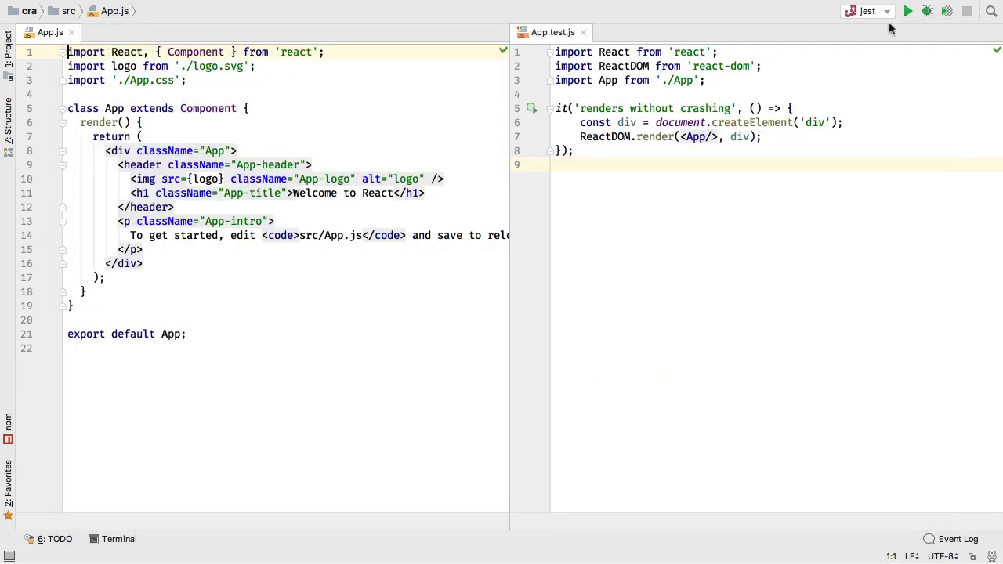
{"action": "left_click", "coordinate": [907, 11]}
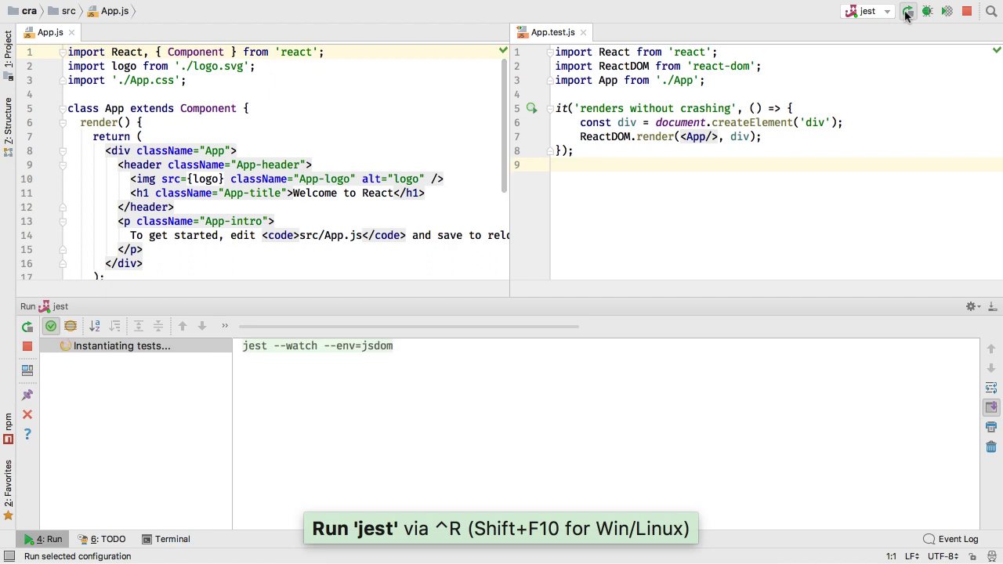
Add expect(1).toBe(2); to the test in App.test.js, then fix it to toBe(1) so it passes
{"action": "left_click", "coordinate": [907, 11]}
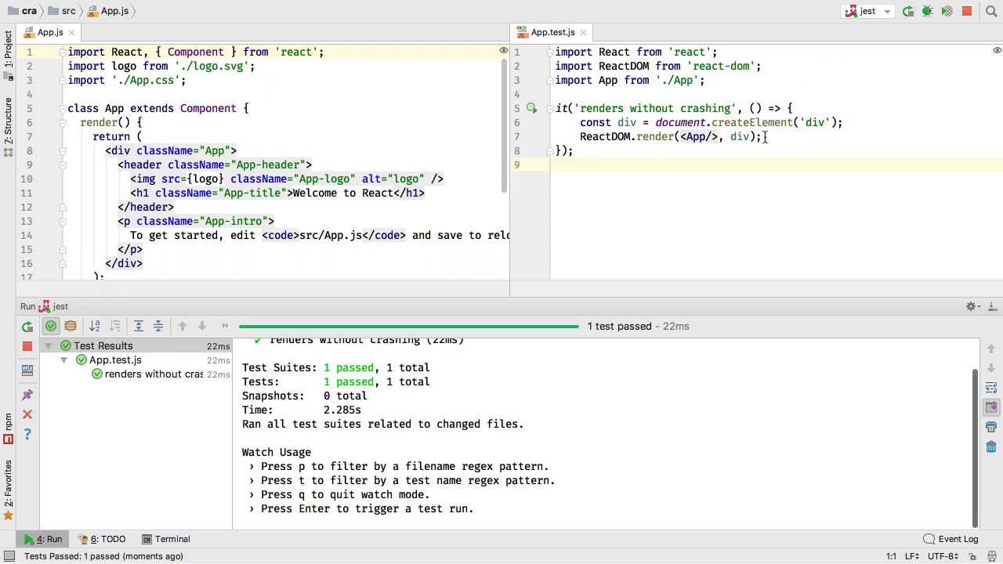
{"action": "type", "text": "expect(1"}
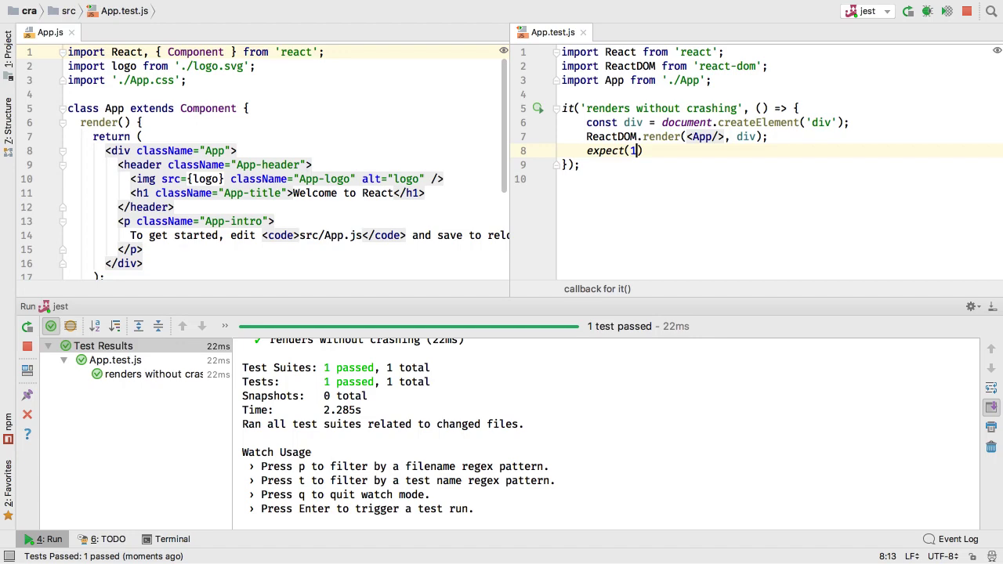
{"action": "type", "text": ".toBe(2);"}
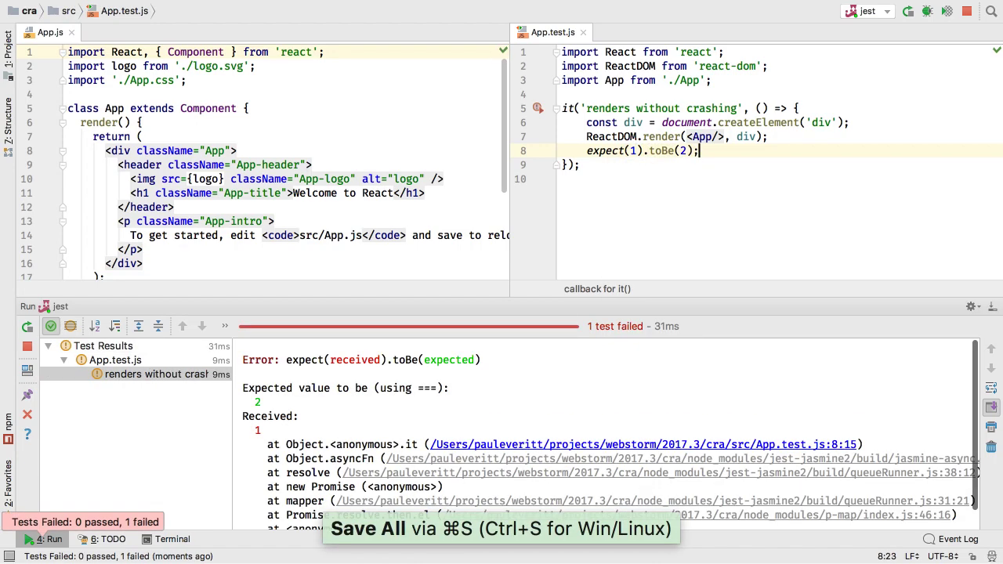
{"action": "type", "text": "1"}
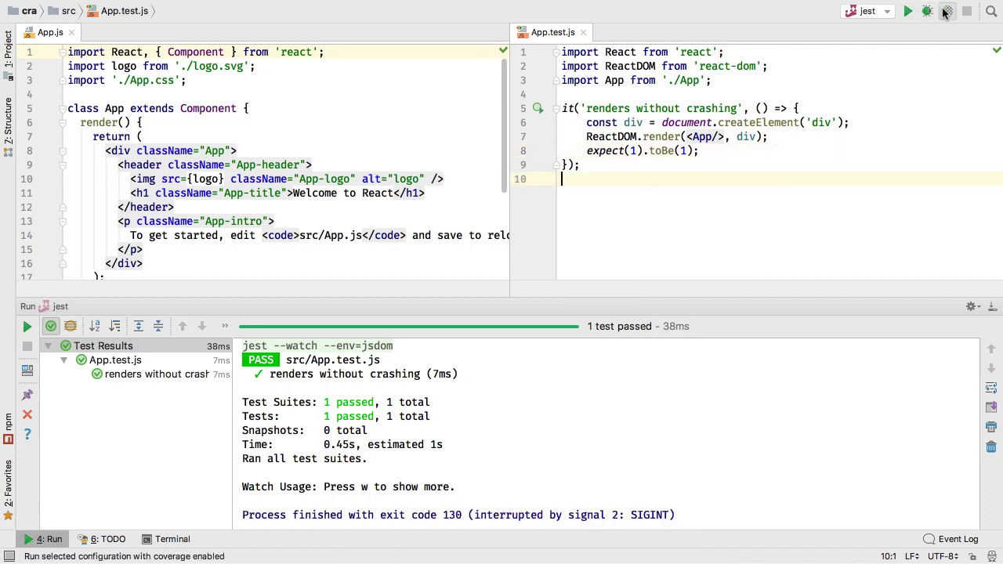
Rerun the jest configuration with coverage enabled
{"action": "left_click", "coordinate": [925, 11]}
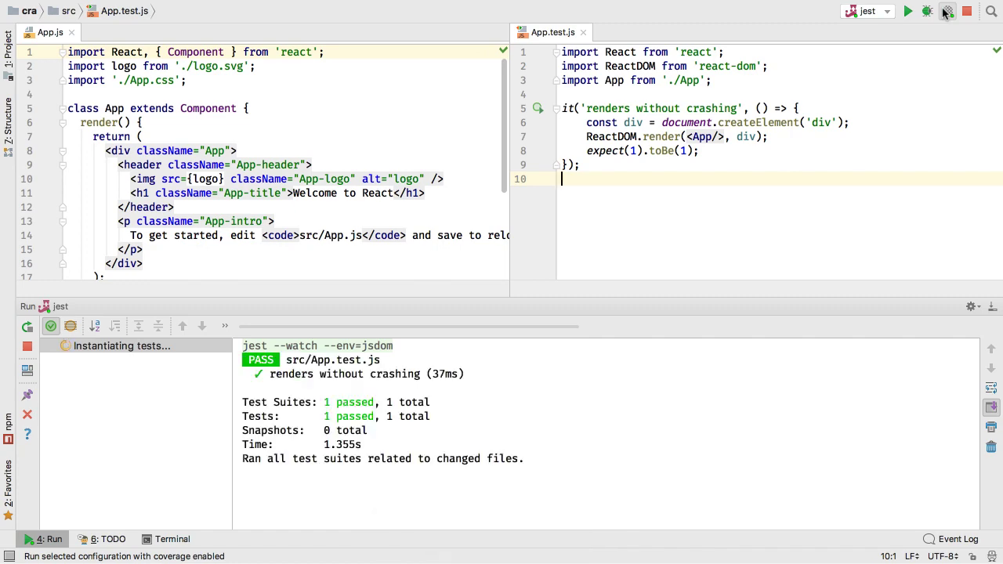
{"action": "left_click", "coordinate": [925, 10]}
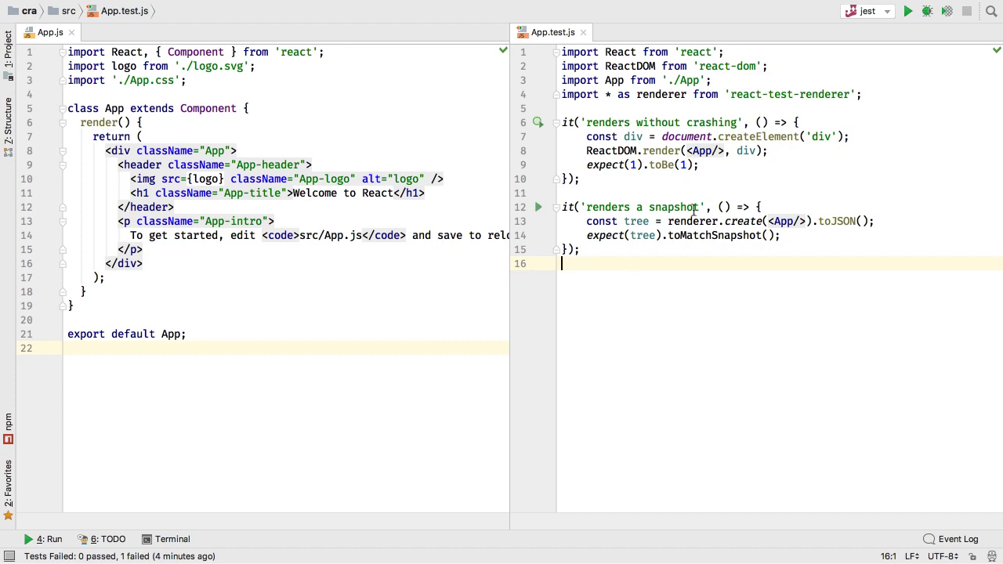
Run the jest tests and write the new 'renders a snapshot' snapshot so all tests pass
{"action": "left_click", "coordinate": [908, 11]}
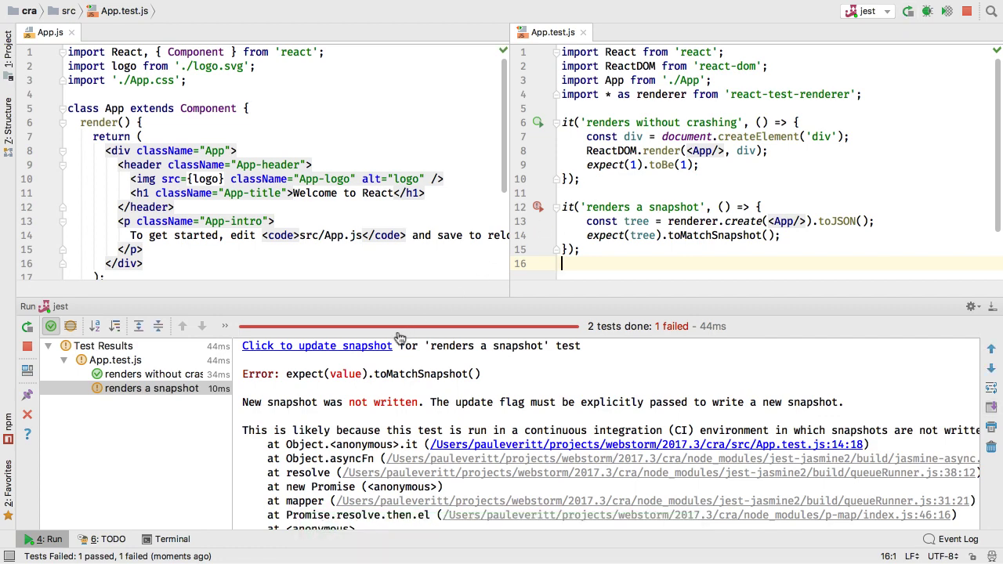
{"action": "left_click", "coordinate": [317, 347]}
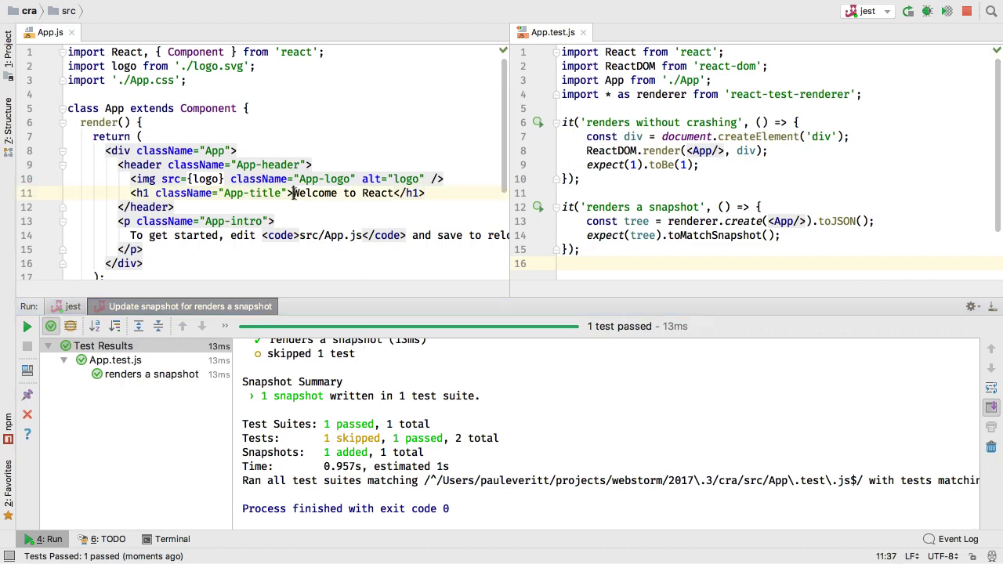
{"action": "type", "text": "XXX"}
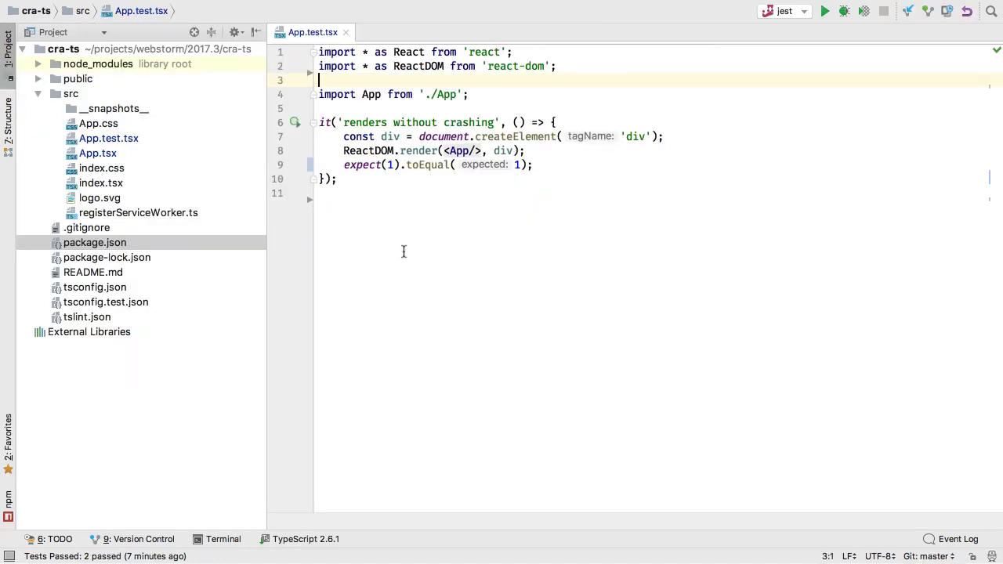
{"action": "mouse_move", "coordinate": [304, 179]}
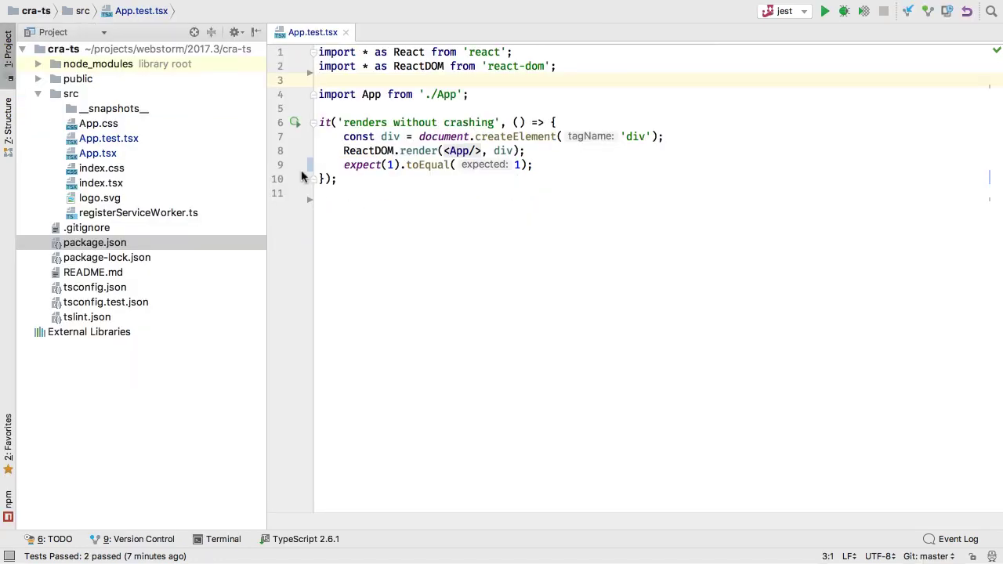
Add a breakpoint on the expect line of App.test.tsx and debug the jest configuration
{"action": "left_click", "coordinate": [298, 165]}
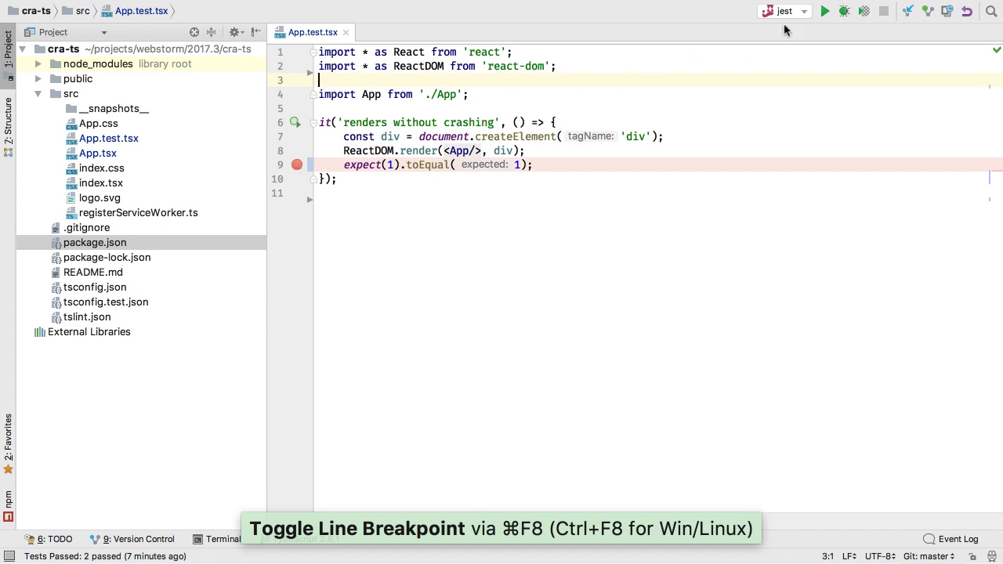
{"action": "left_click", "coordinate": [843, 11]}
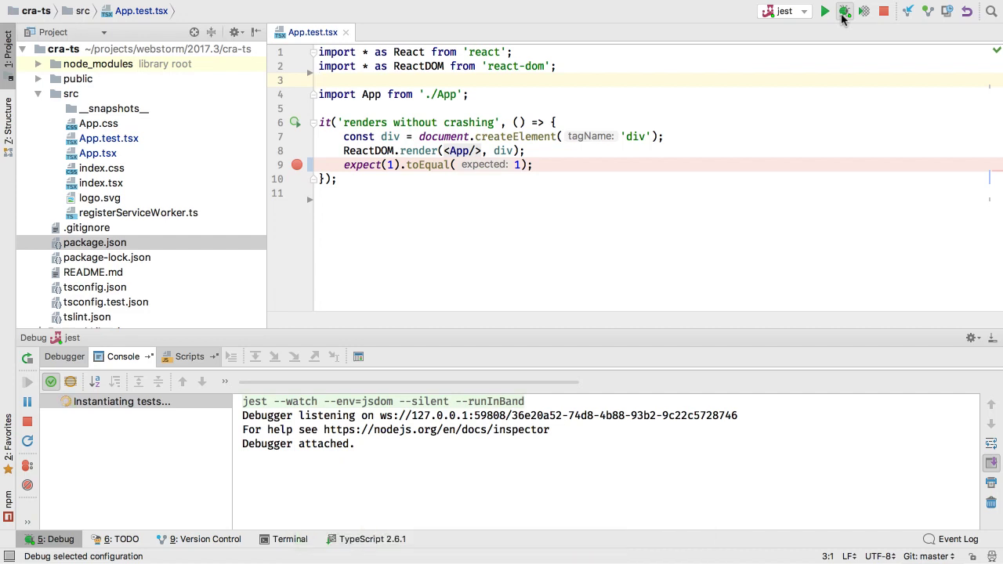
{"action": "left_click", "coordinate": [845, 11]}
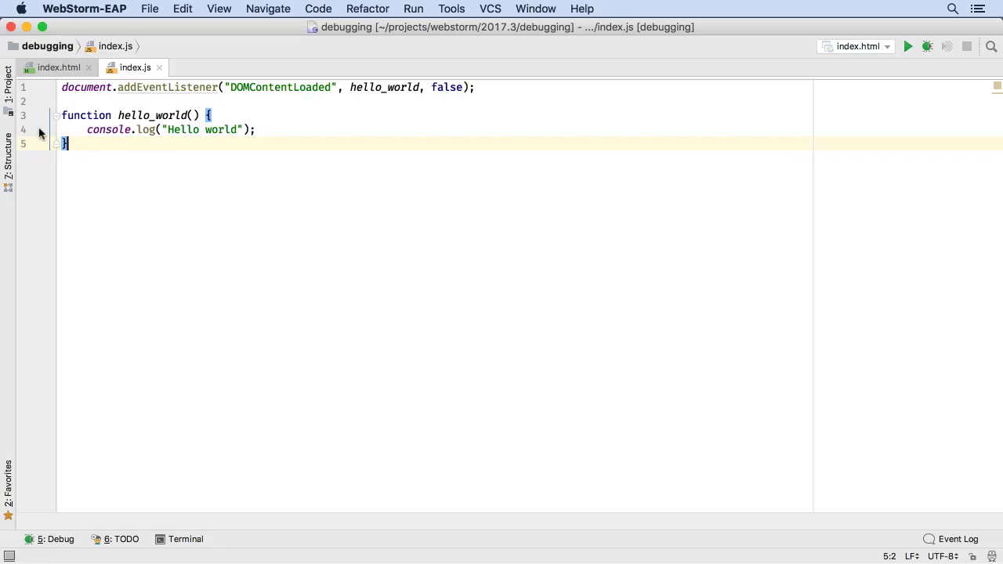
Set a breakpoint on hello_world's console.log line and launch the index.html configuration
{"action": "left_click", "coordinate": [40, 129]}
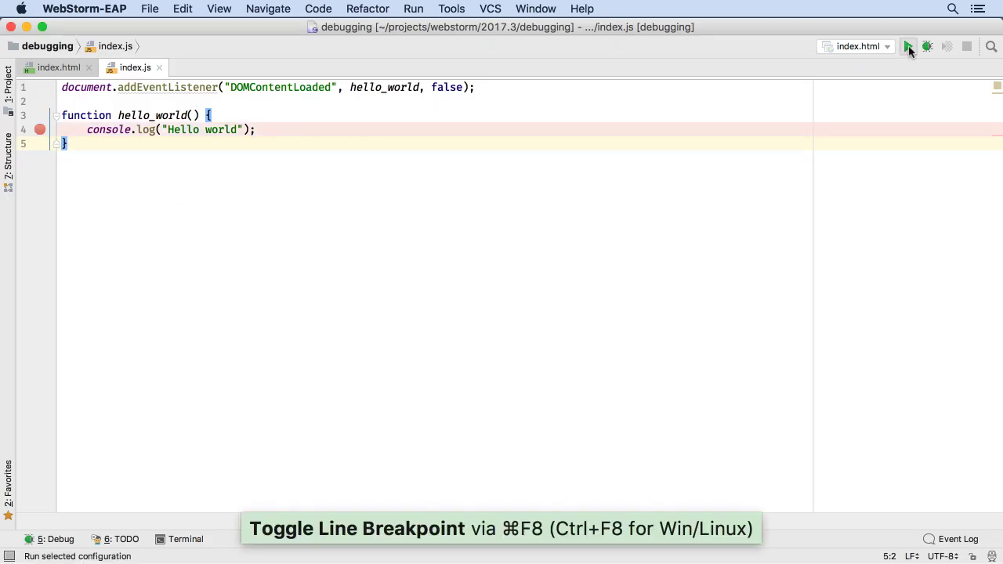
{"action": "left_click", "coordinate": [909, 47]}
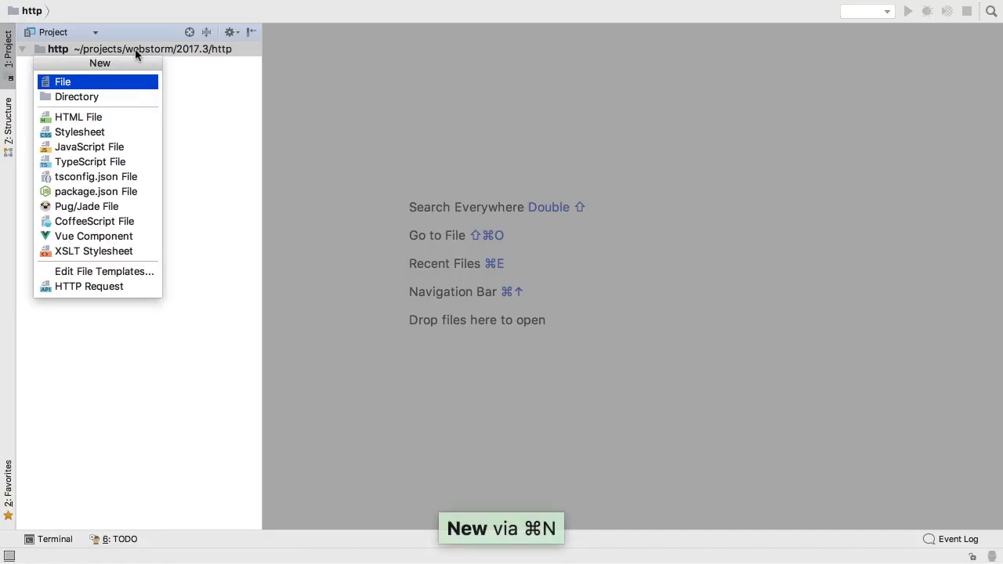
Create a new HTTP Request file named test_httbin.http in the http project
{"action": "type", "text": "htt"}
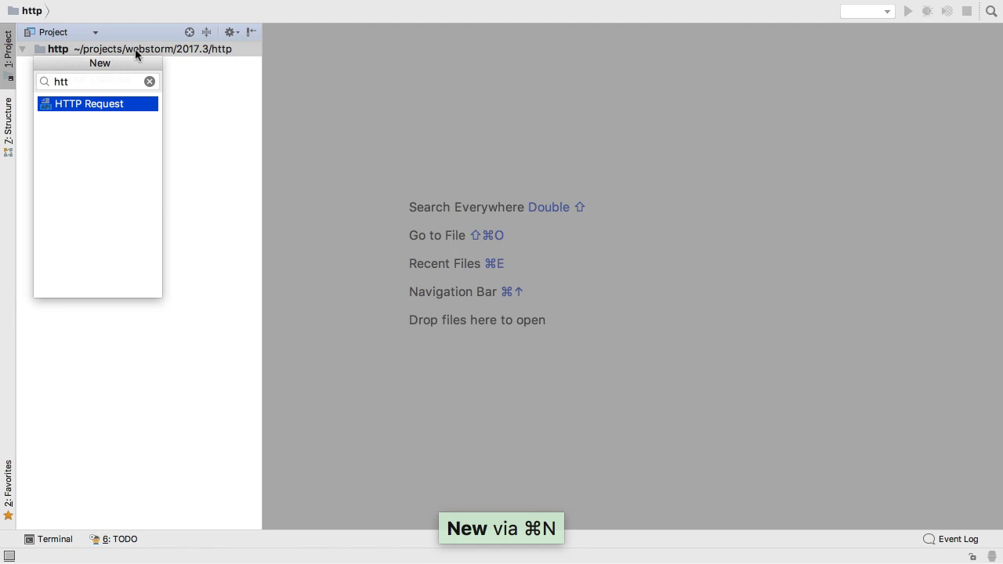
{"action": "type", "text": "test_h"}
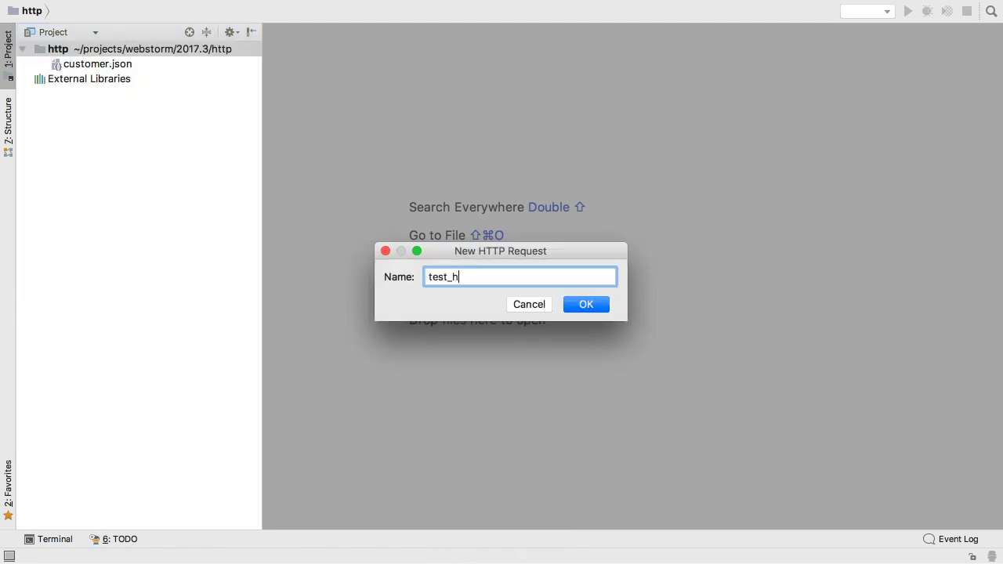
{"action": "left_click", "coordinate": [586, 304]}
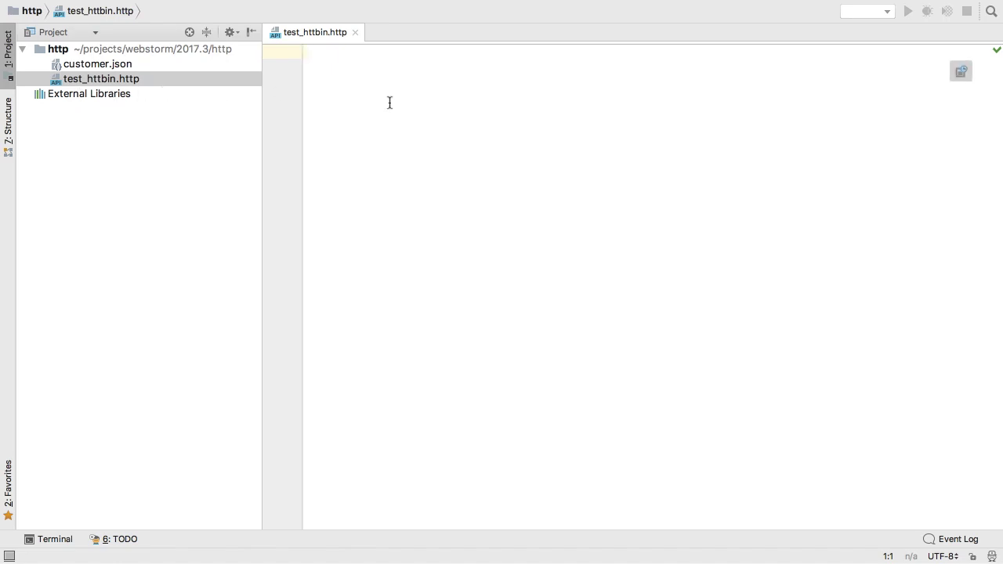
{"action": "type", "text": "https://"}
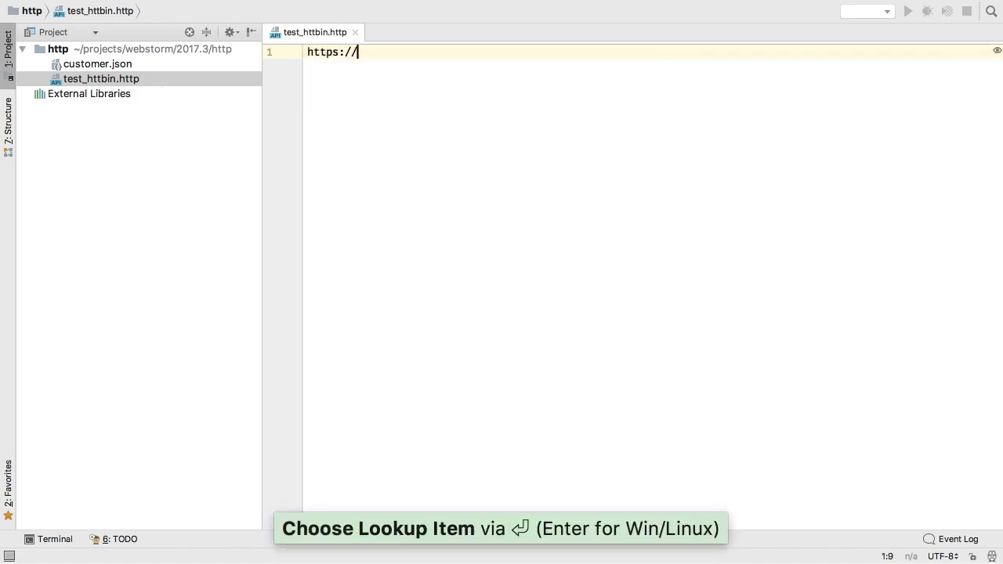
{"action": "type", "text": "now."}
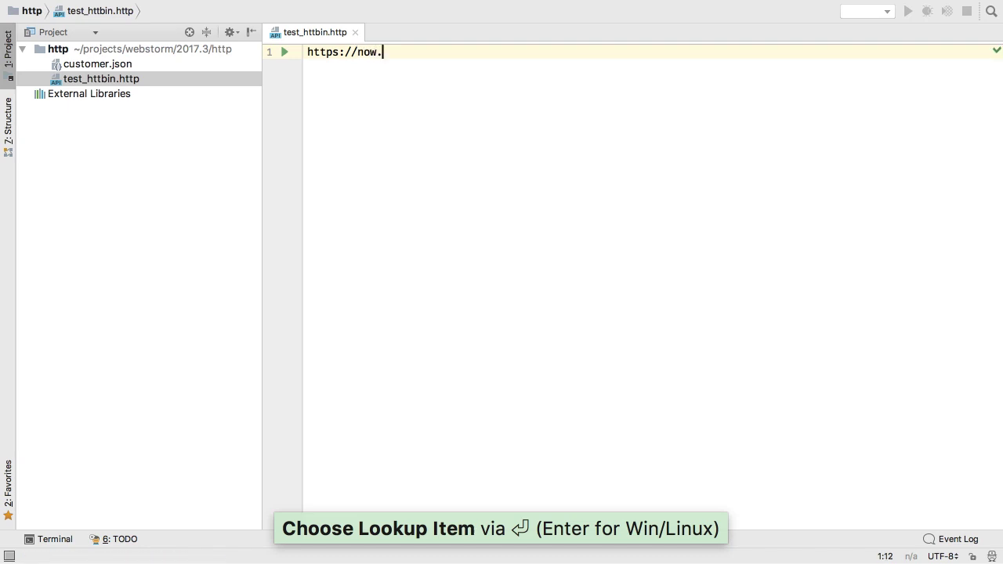
{"action": "type", "text": "httpbin.org/"}
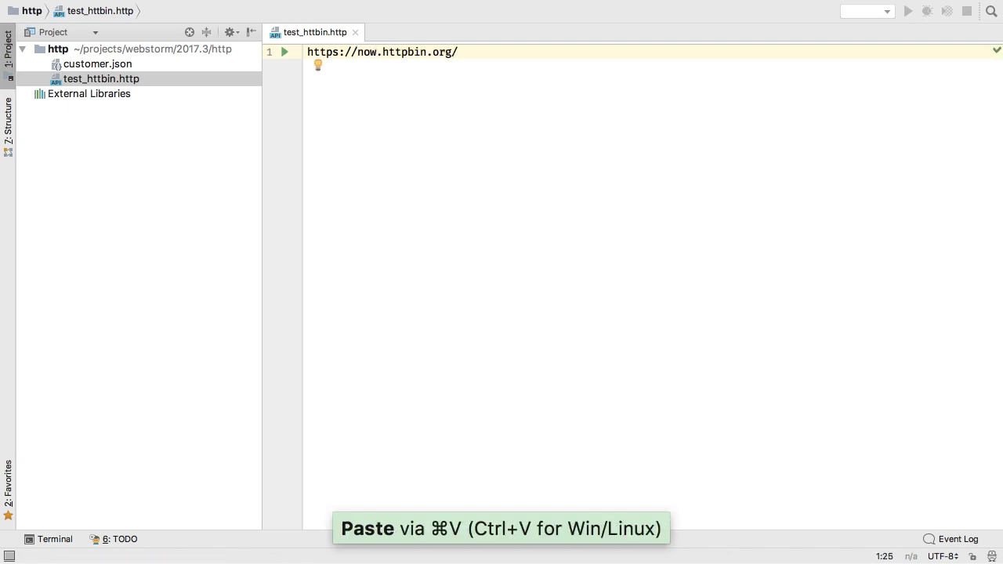
{"action": "mouse_move", "coordinate": [285, 52]}
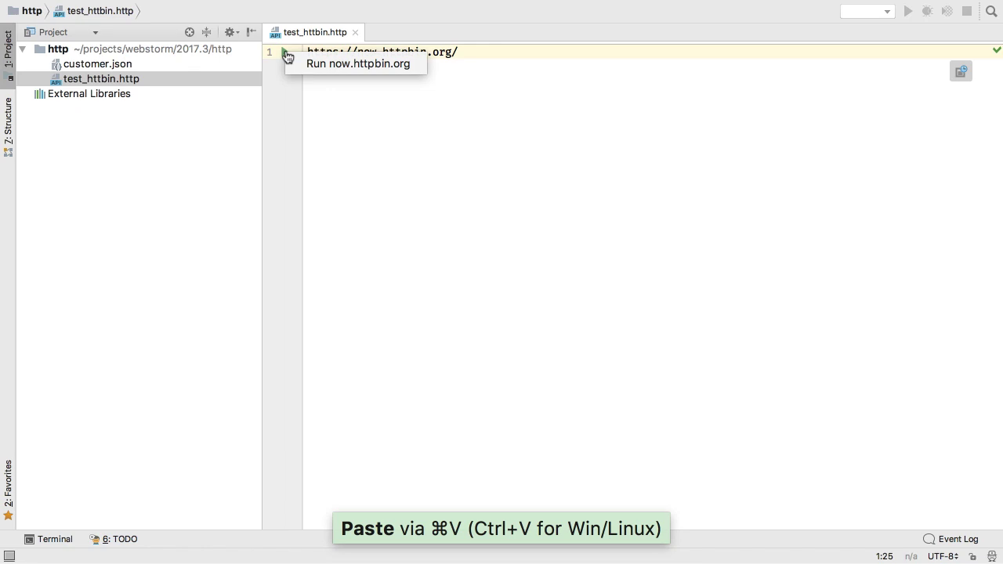
{"action": "left_click", "coordinate": [285, 52]}
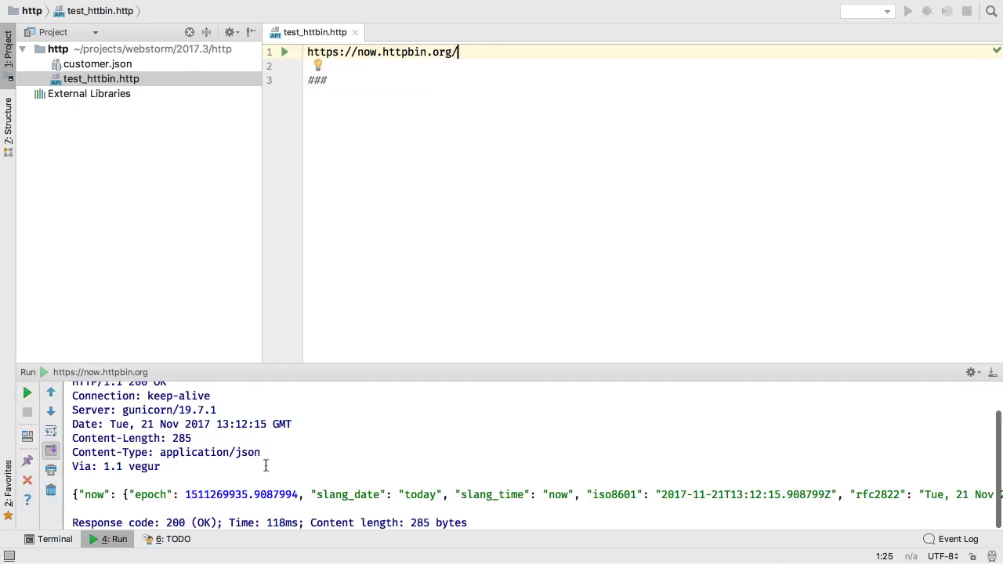
{"action": "mouse_move", "coordinate": [382, 278]}
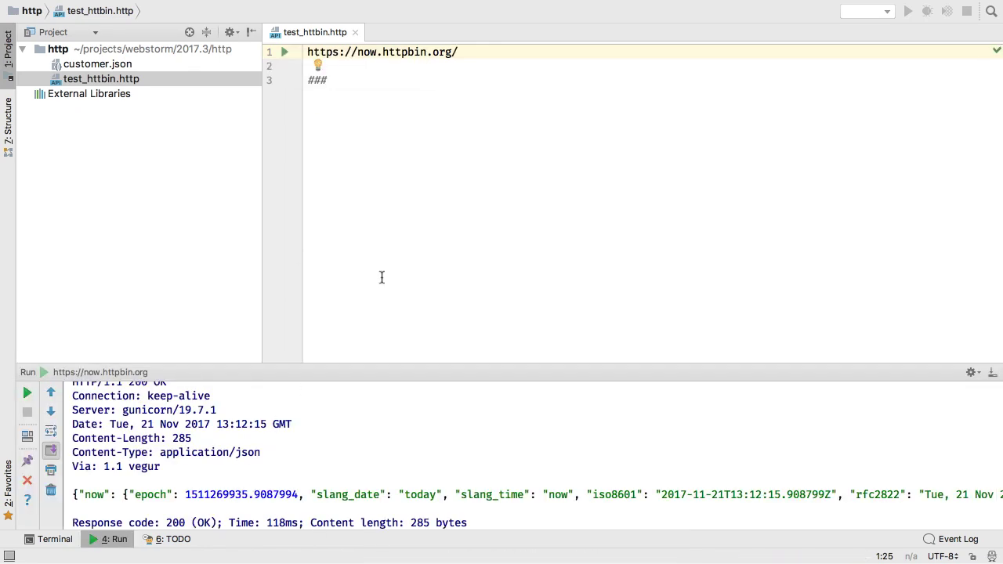
Add a POST request to httpbin.org/post with customer.json as its body
{"action": "type", "text": "POST https://httpbin.org/"}
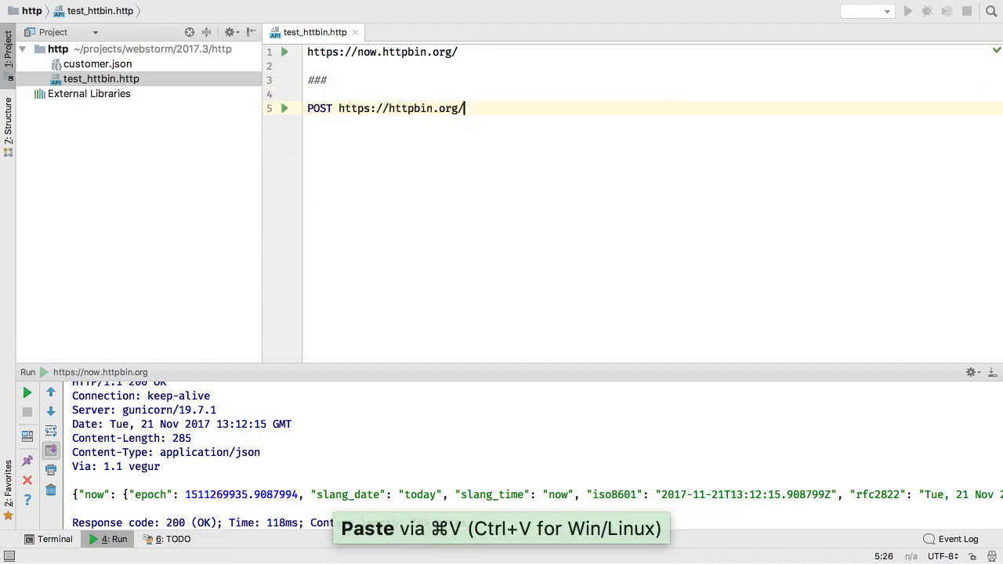
{"action": "type", "text": "post"}
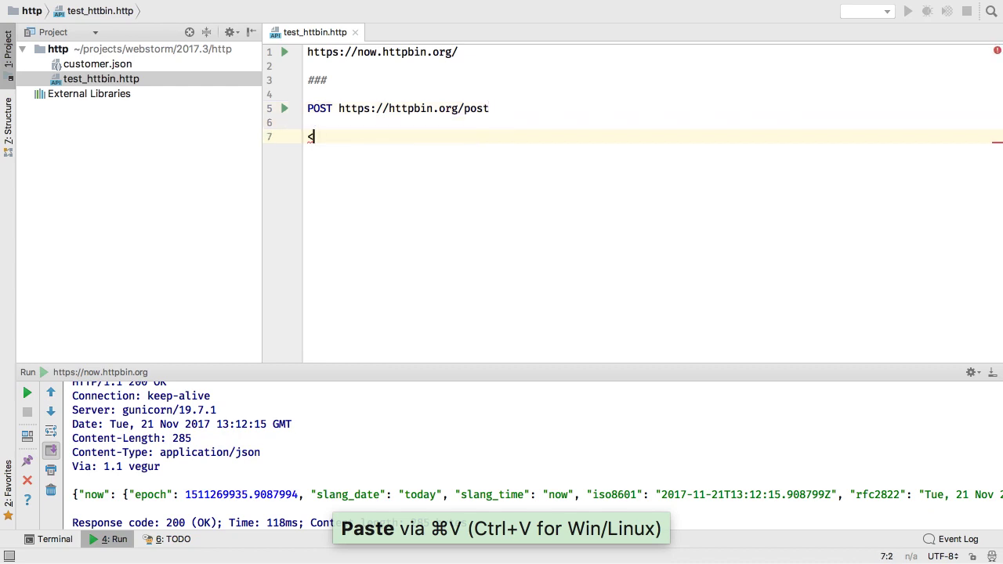
{"action": "type", "text": "customer.json"}
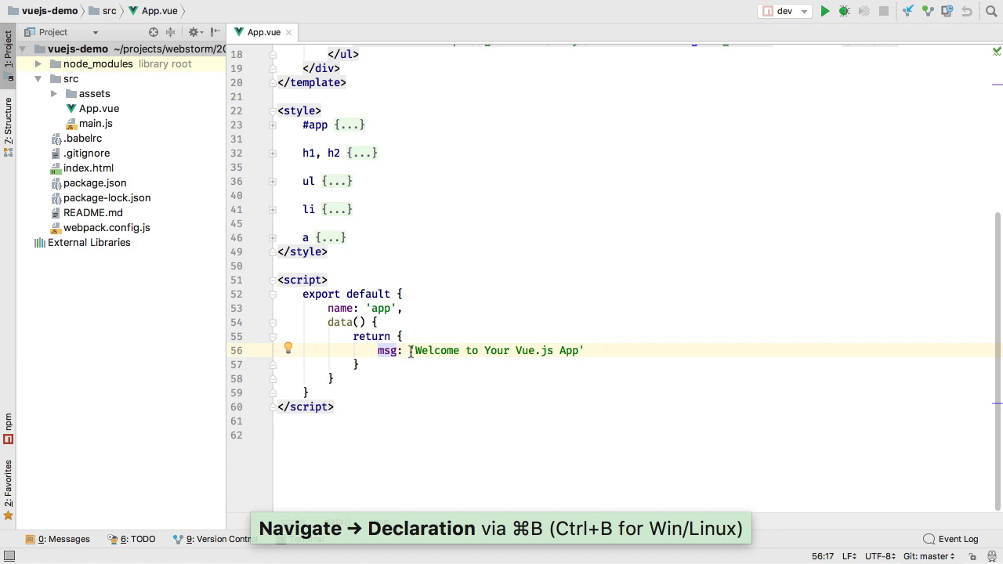
Create Vue component Hello in src, add Hello.vue to Git, and head to Preferences
{"action": "left_click", "coordinate": [72, 79]}
{"action": "type", "text": "vue"}
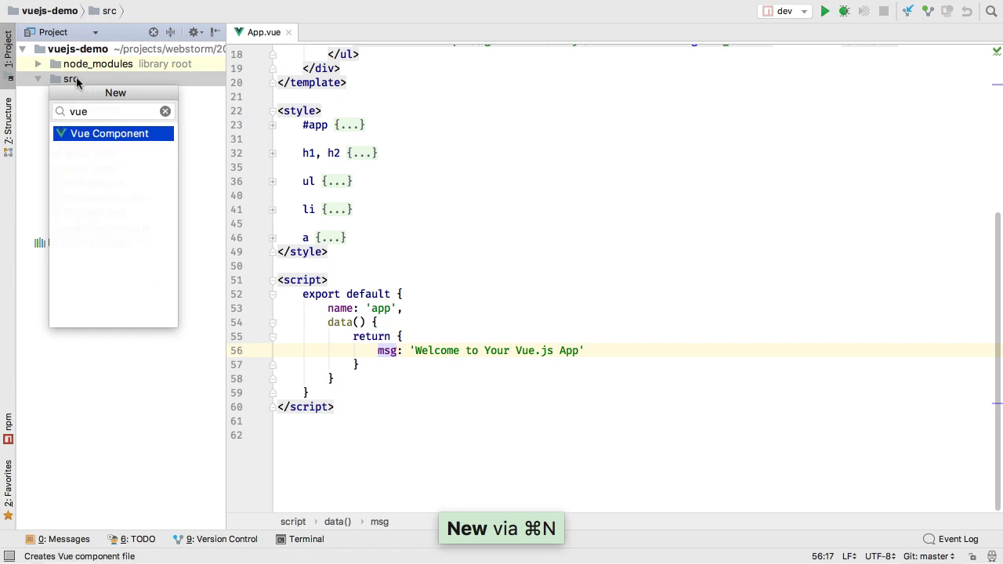
{"action": "type", "text": "Hell"}
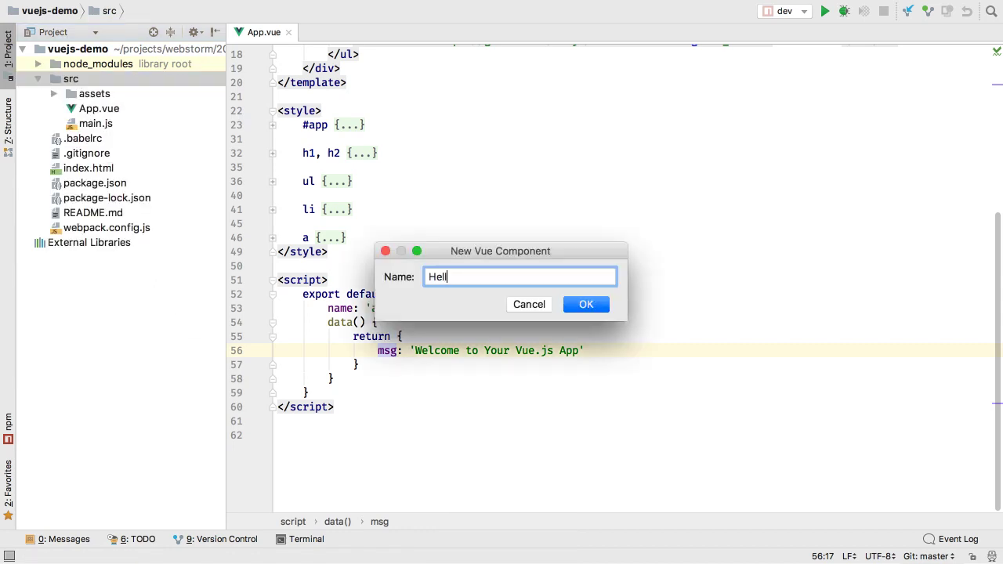
{"action": "left_click", "coordinate": [586, 304]}
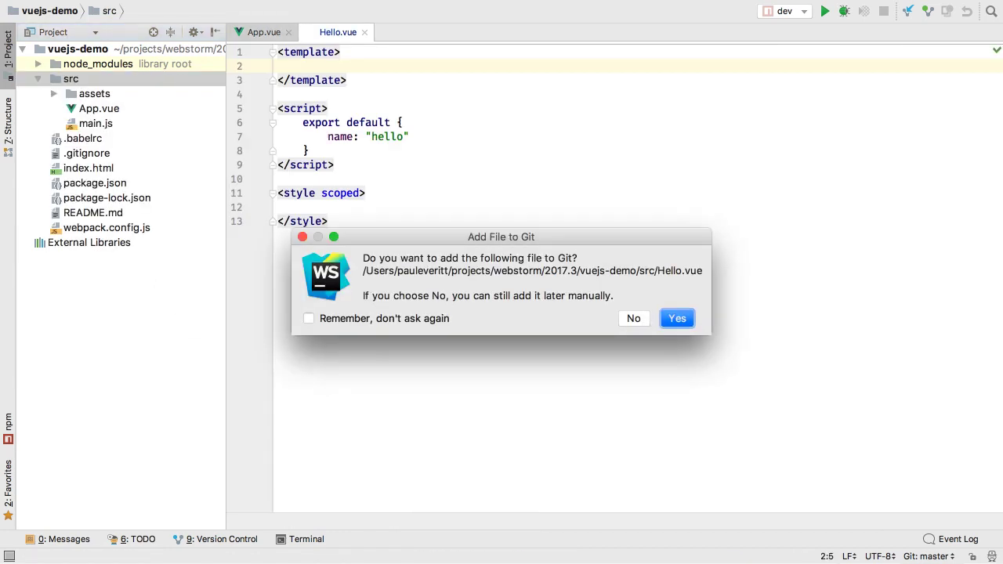
{"action": "left_click", "coordinate": [677, 318]}
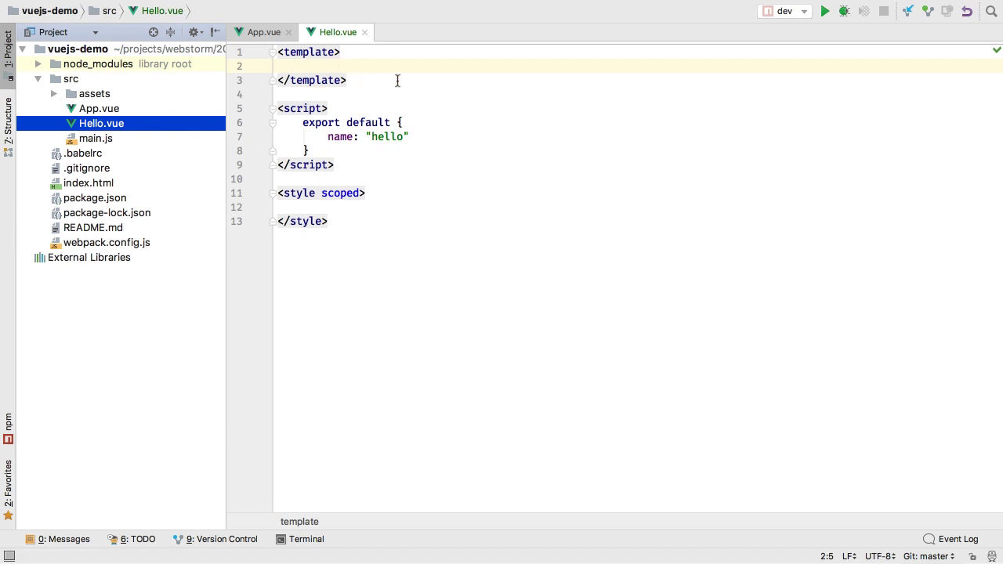
{"action": "left_click", "coordinate": [263, 32]}
{"action": "type", "text": "vue"}
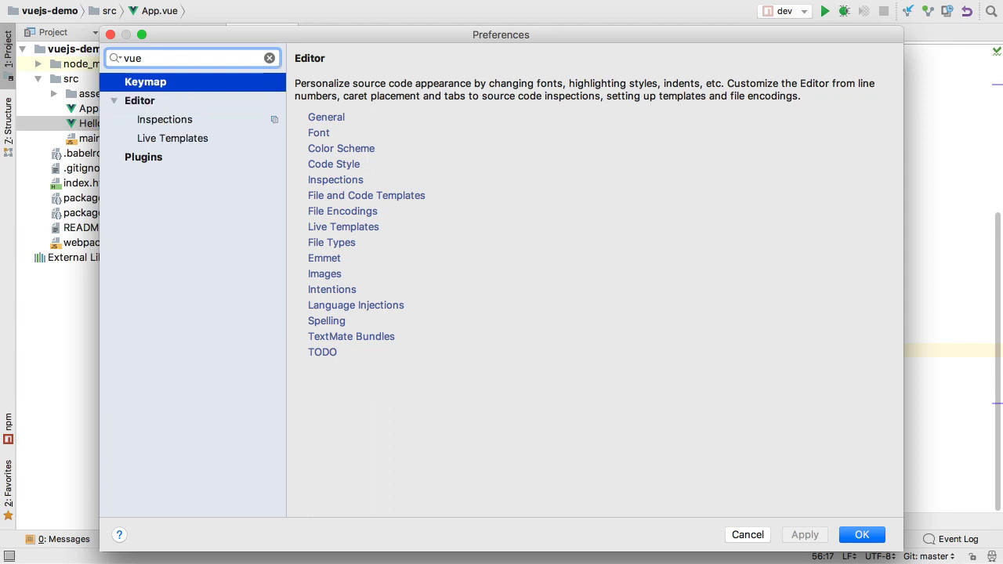
Review the Vue live templates, then expand vcomputed in App.vue into upper_msg returning msg.toUpperCase()
{"action": "left_click", "coordinate": [173, 138]}
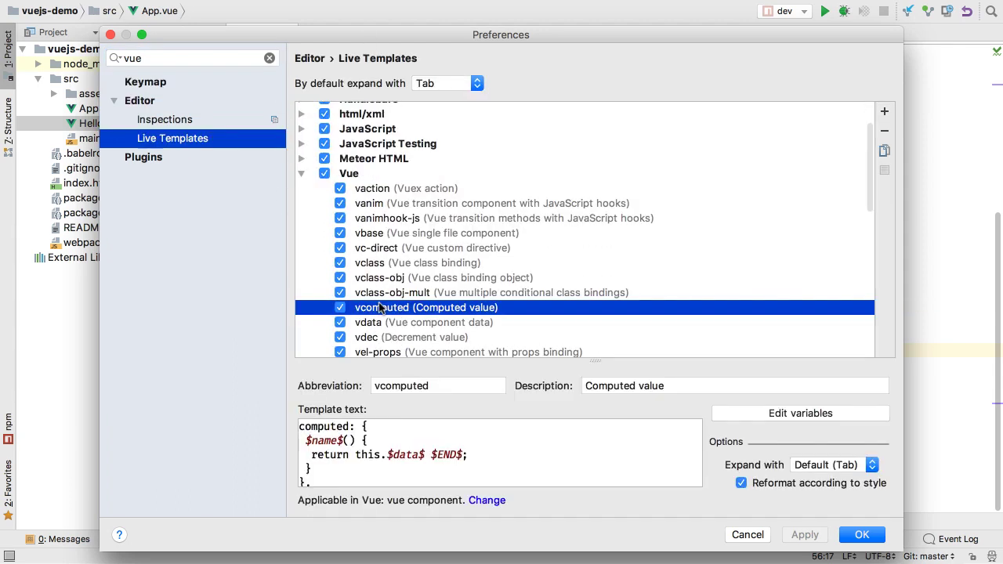
{"action": "left_click", "coordinate": [746, 534]}
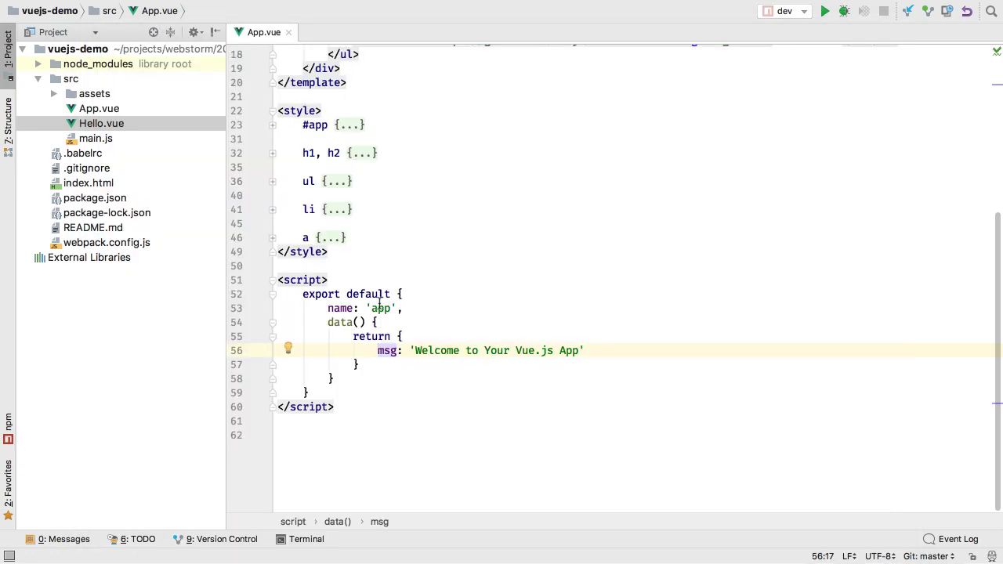
{"action": "type", "text": "vcom"}
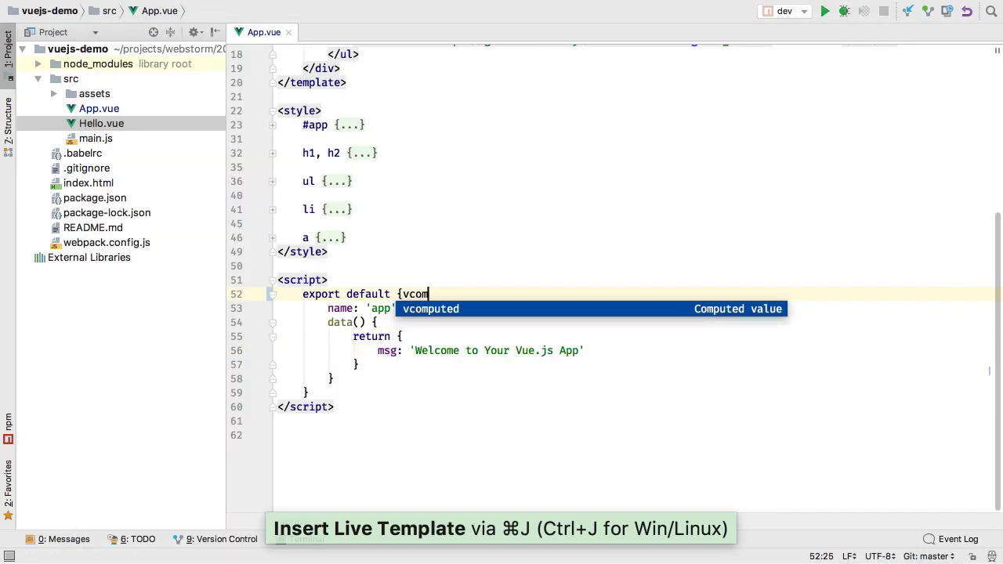
{"action": "key", "text": "Tab"}
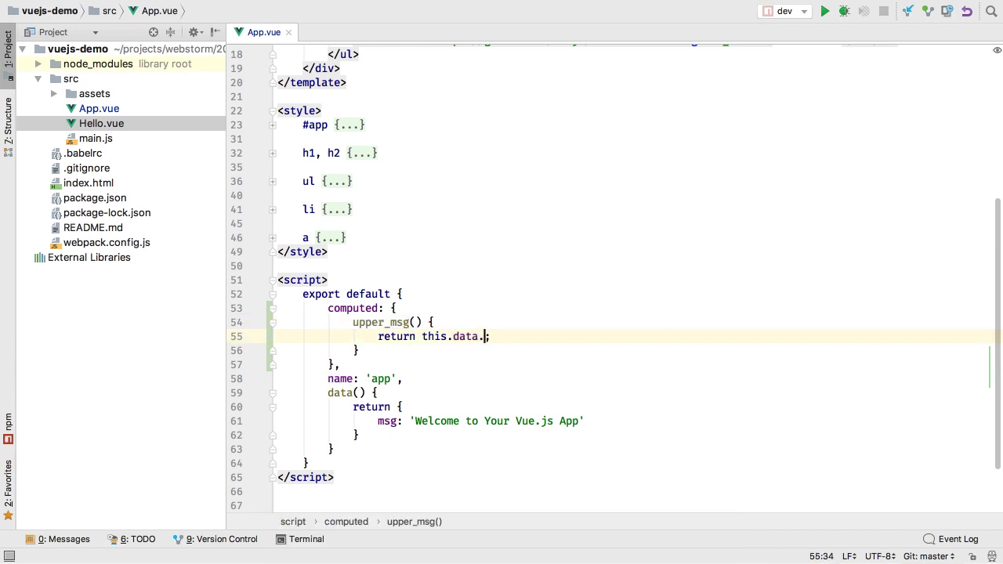
{"action": "type", "text": "msg.to"}
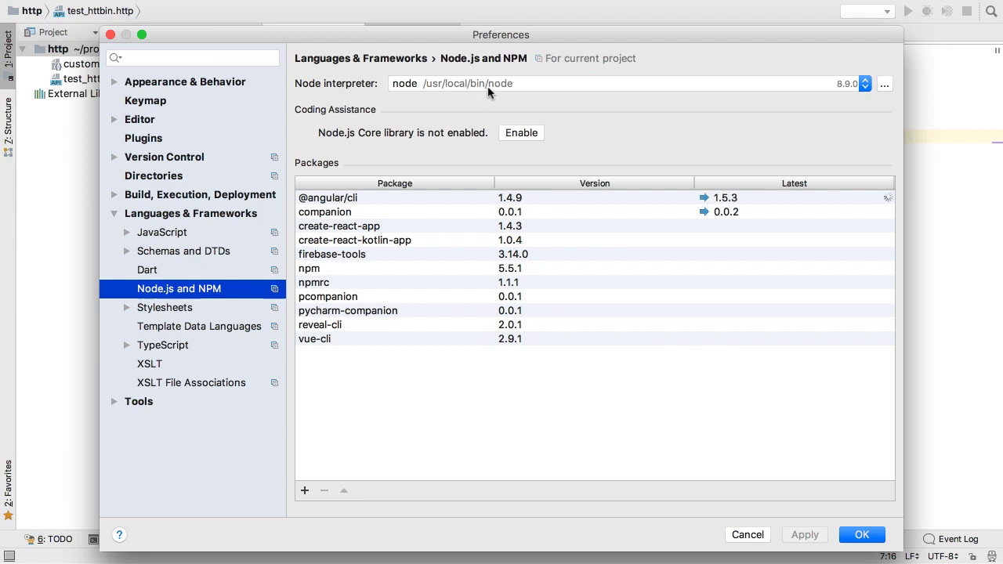
Show the available Node interpreters in the Node.js and NPM settings dropdown
{"action": "left_click", "coordinate": [866, 85]}
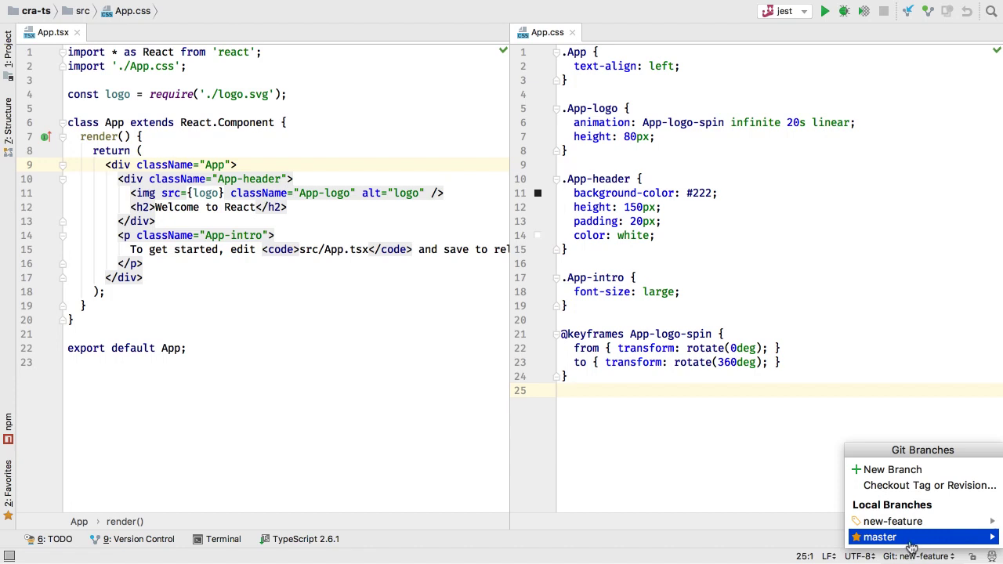
Check out the master branch from the status-bar branch widget, restoring its workspace
{"action": "left_click", "coordinate": [880, 536]}
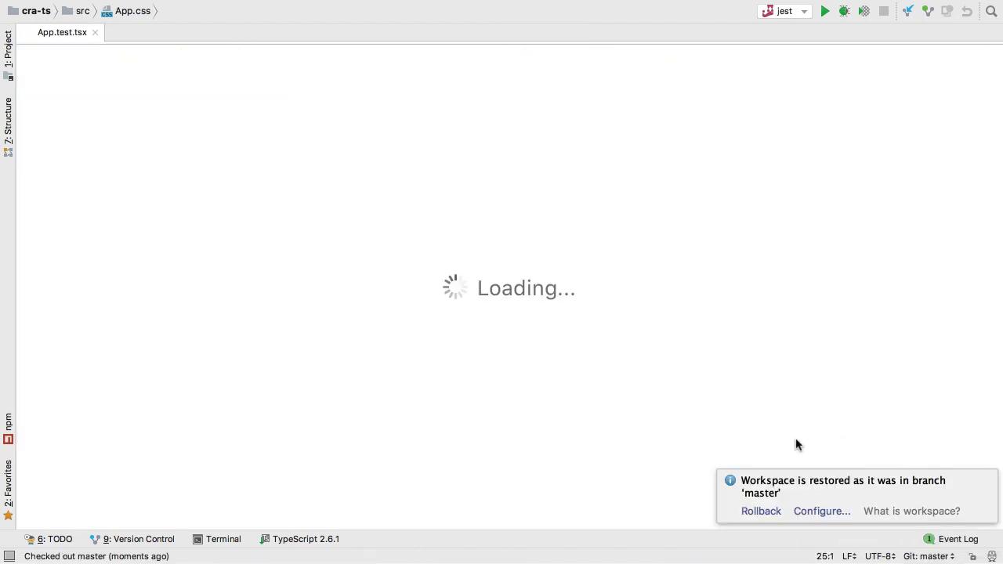